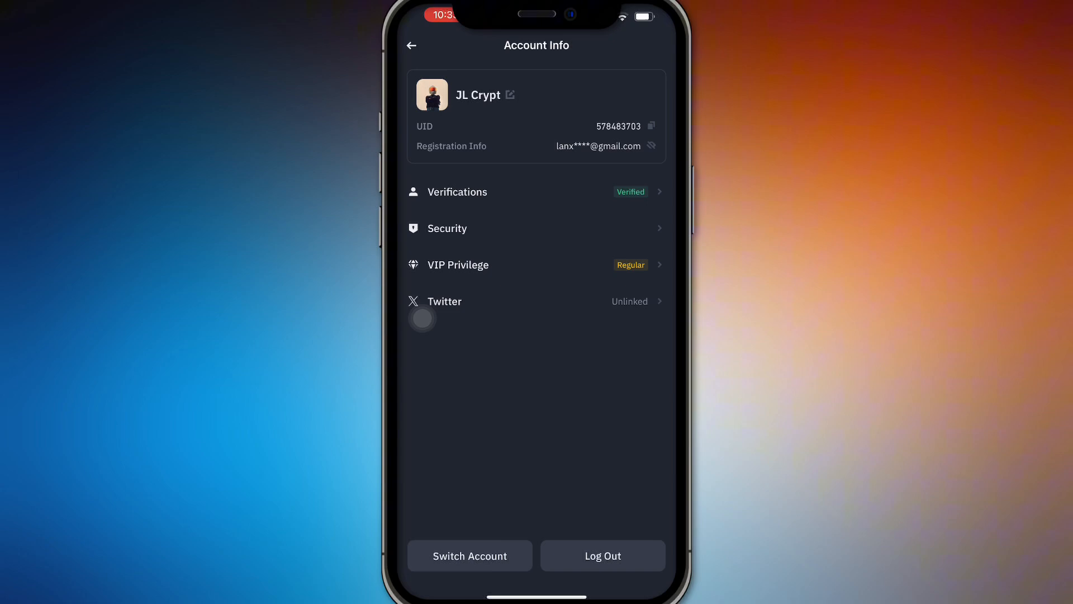
Open the Security page from Account Info, showing Authenticator App and Email 2FA enabled.
click(447, 229)
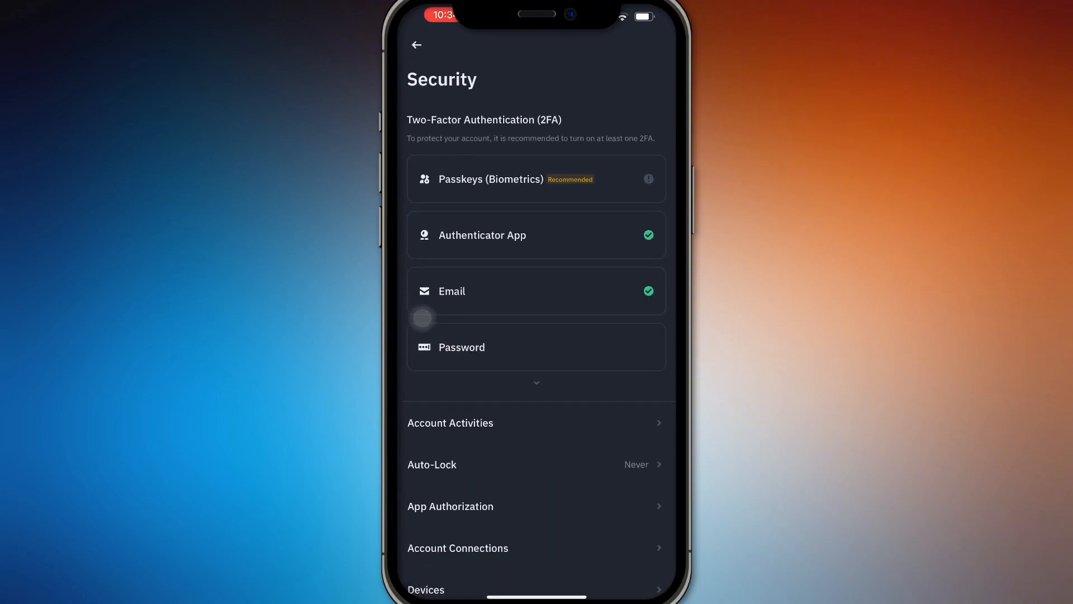
Go back to Home and open the Wallets overview listing Funding, Spot, Earn, Futures and Margin.
click(417, 45)
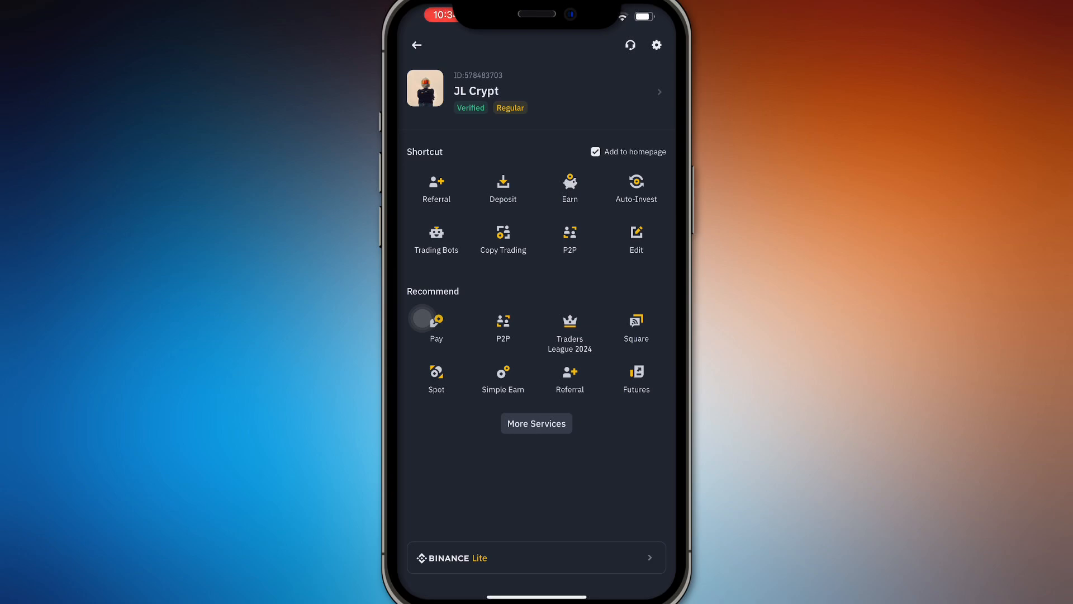
click(417, 45)
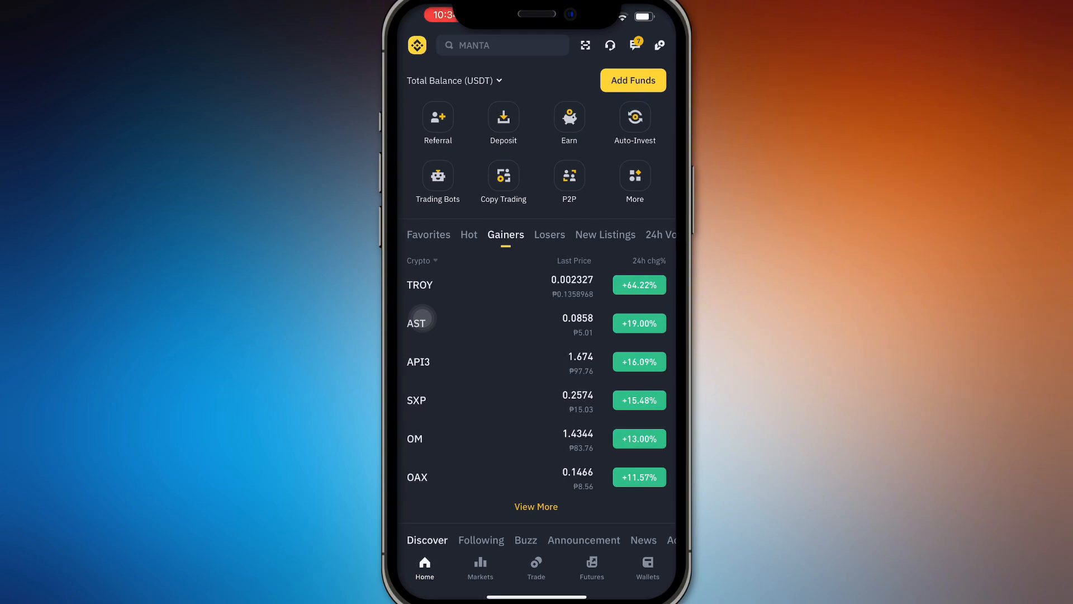
click(647, 566)
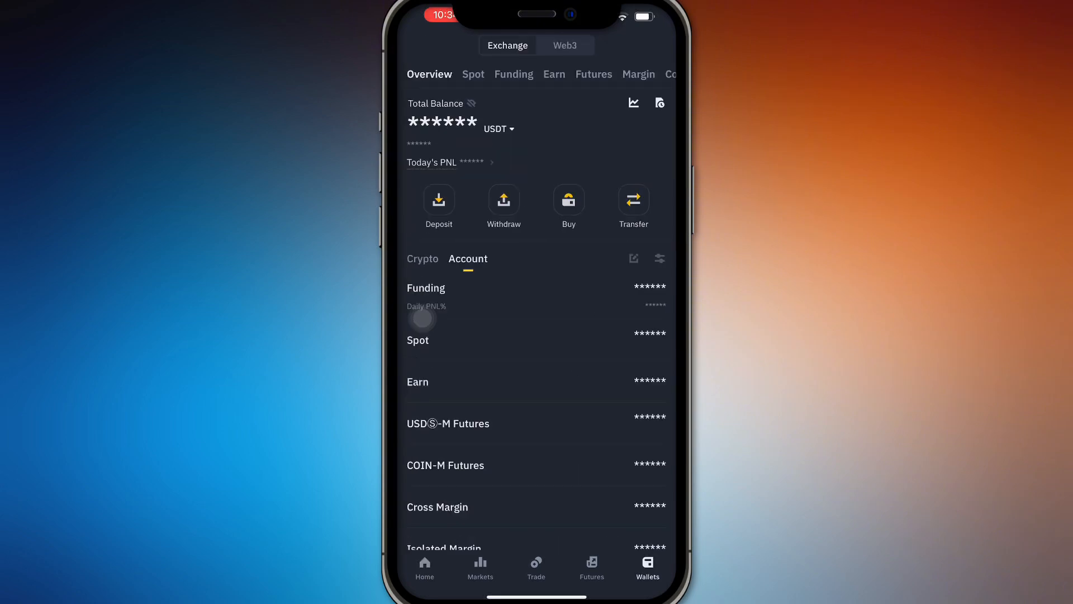